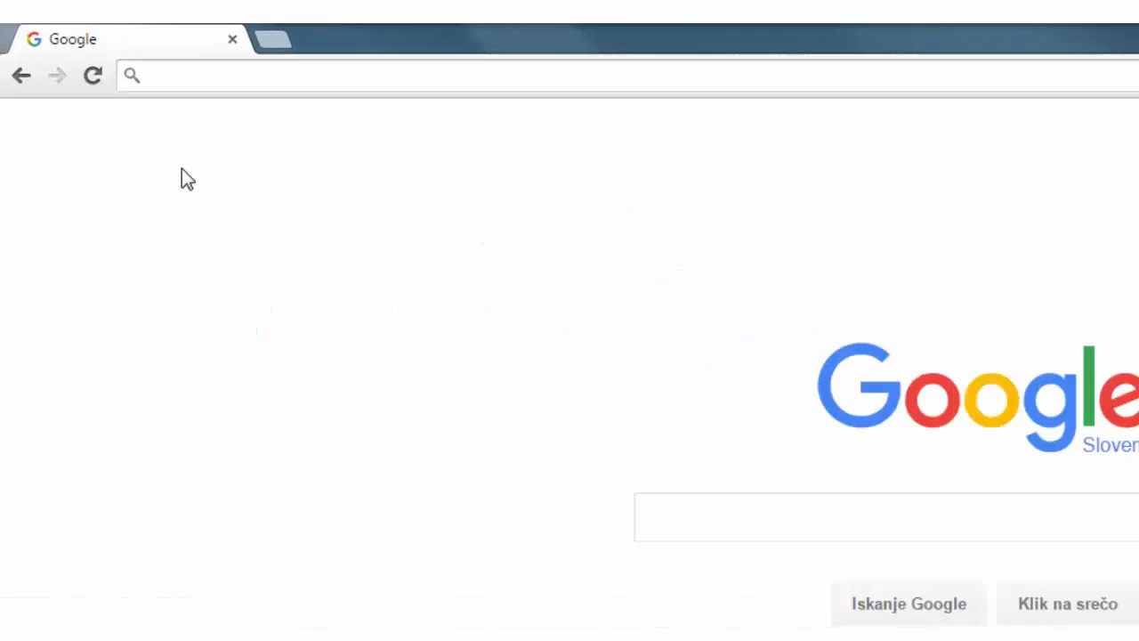
{"action": "type", "text": "w"}
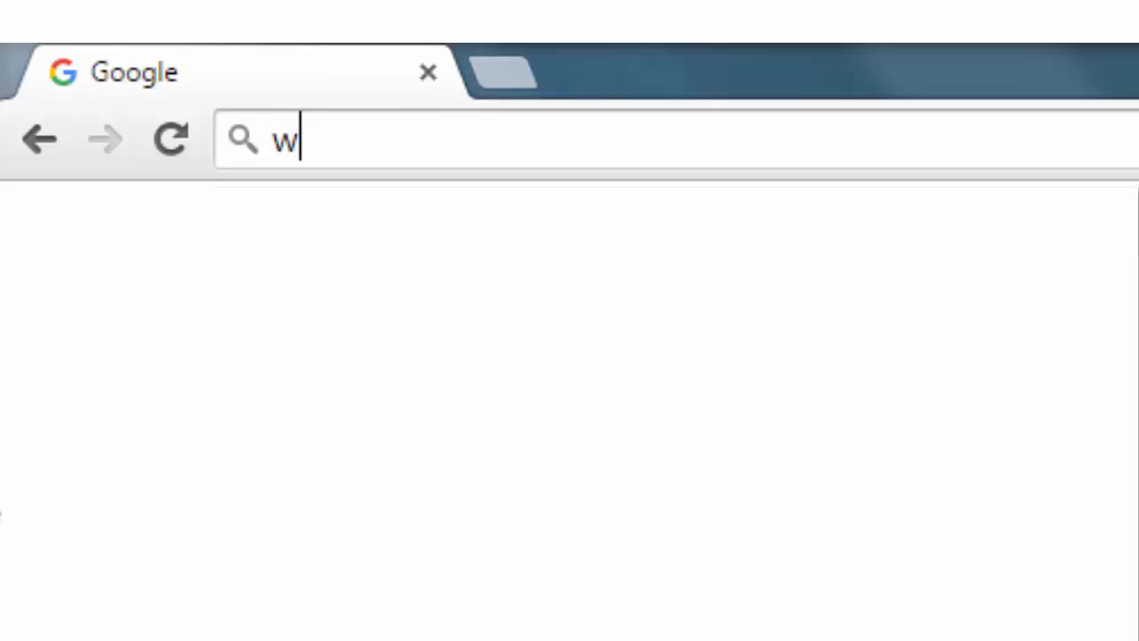
{"action": "type", "text": "ww.scinote.ne"}
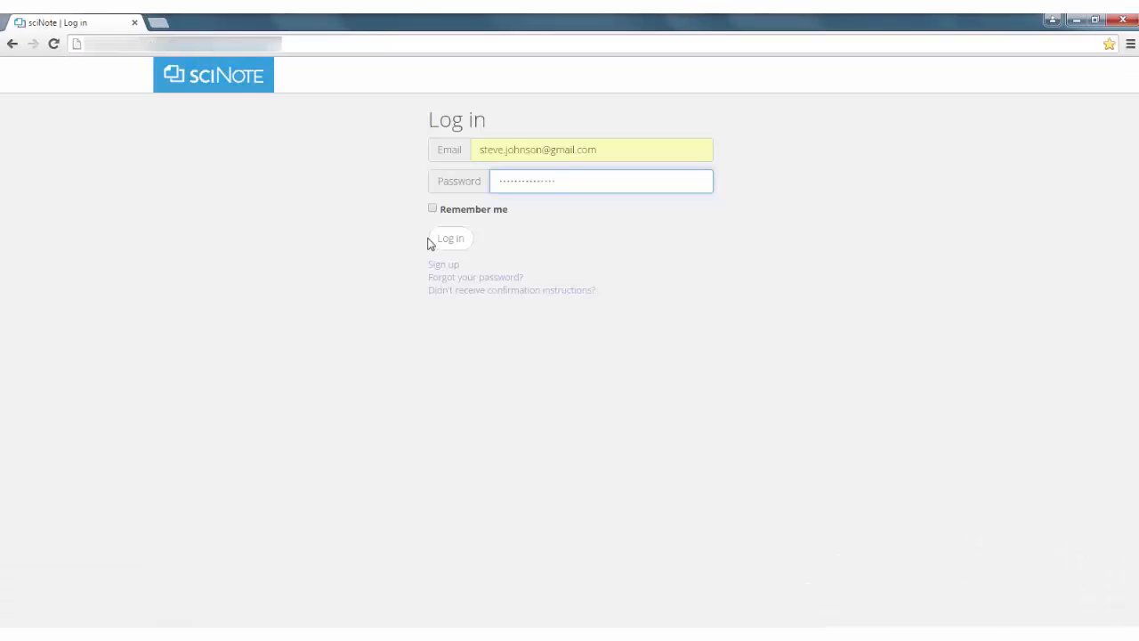
{"action": "left_click", "coordinate": [450, 239]}
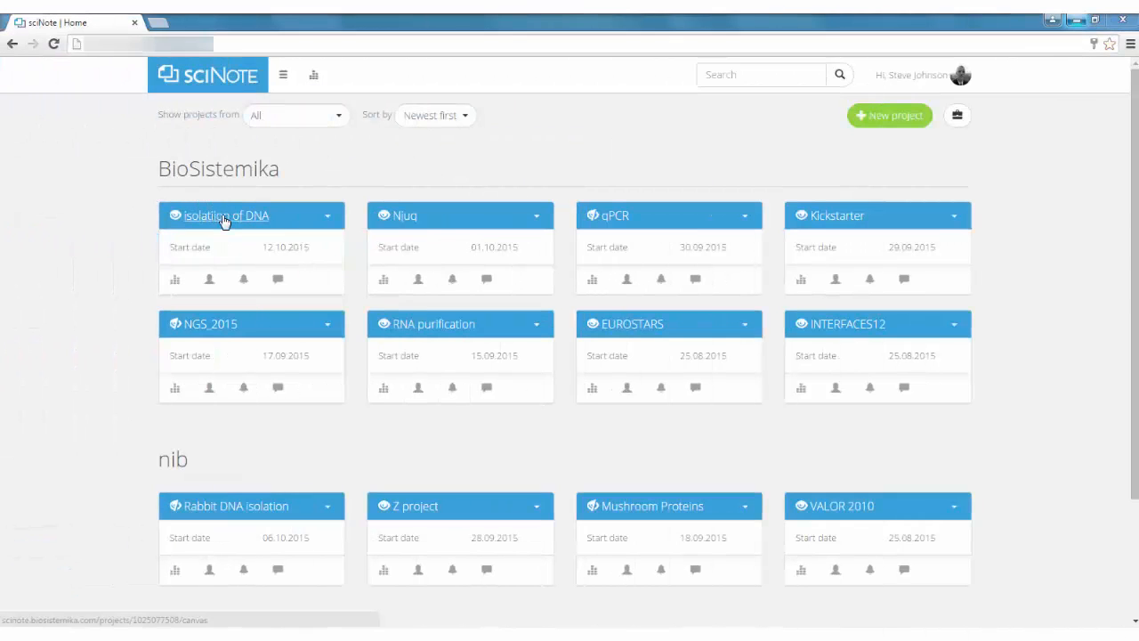
{"action": "mouse_move", "coordinate": [573, 199]}
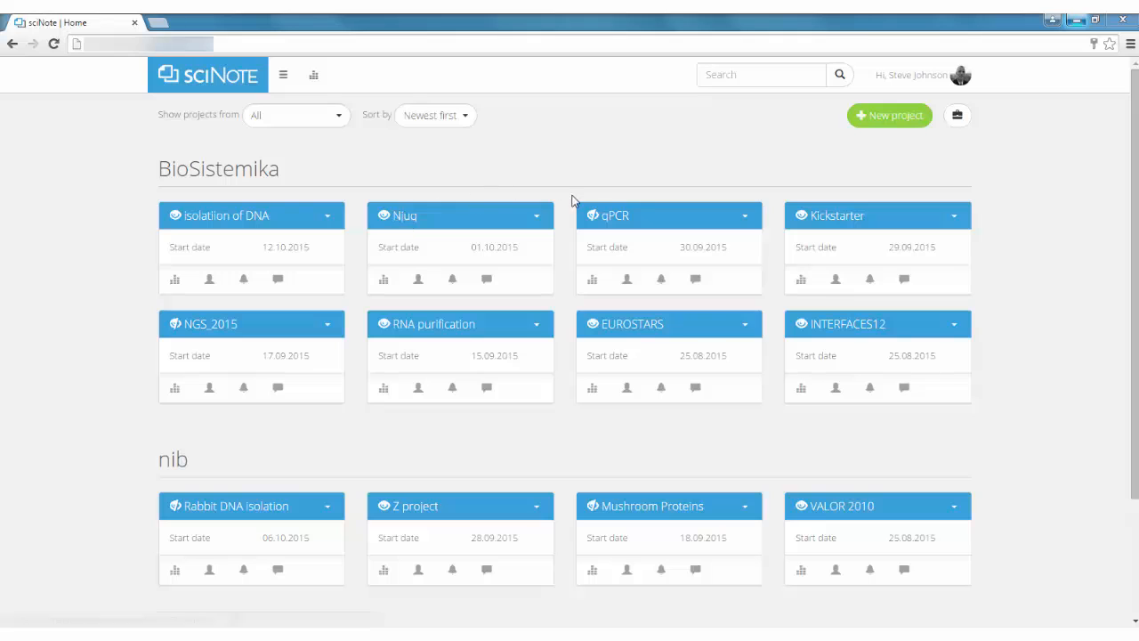
{"action": "mouse_move", "coordinate": [819, 215]}
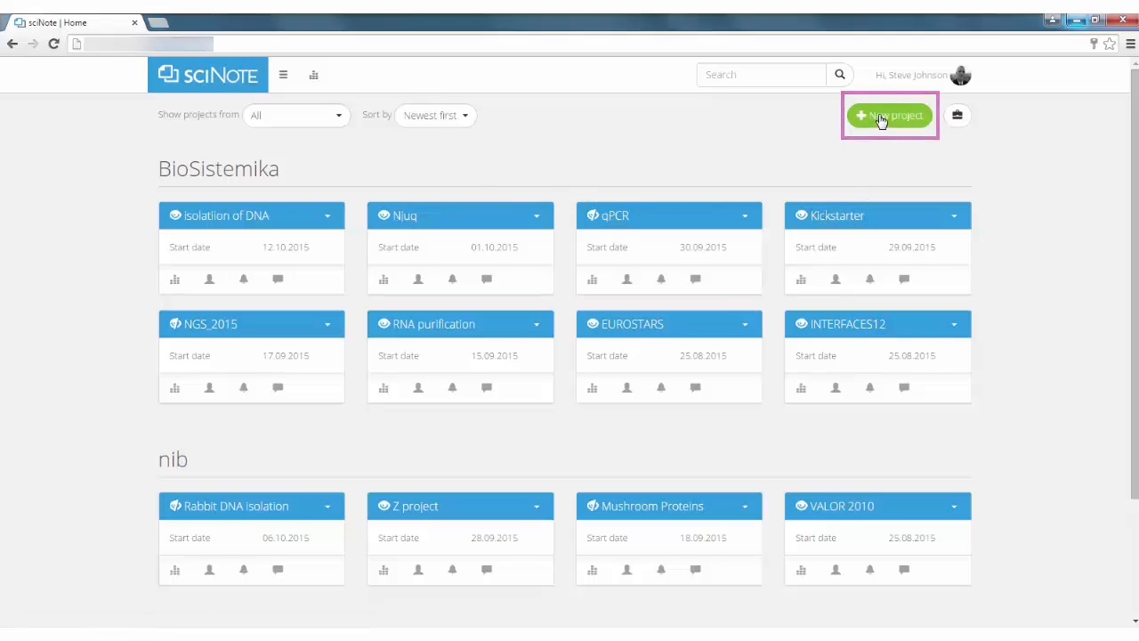
{"action": "left_click", "coordinate": [890, 114]}
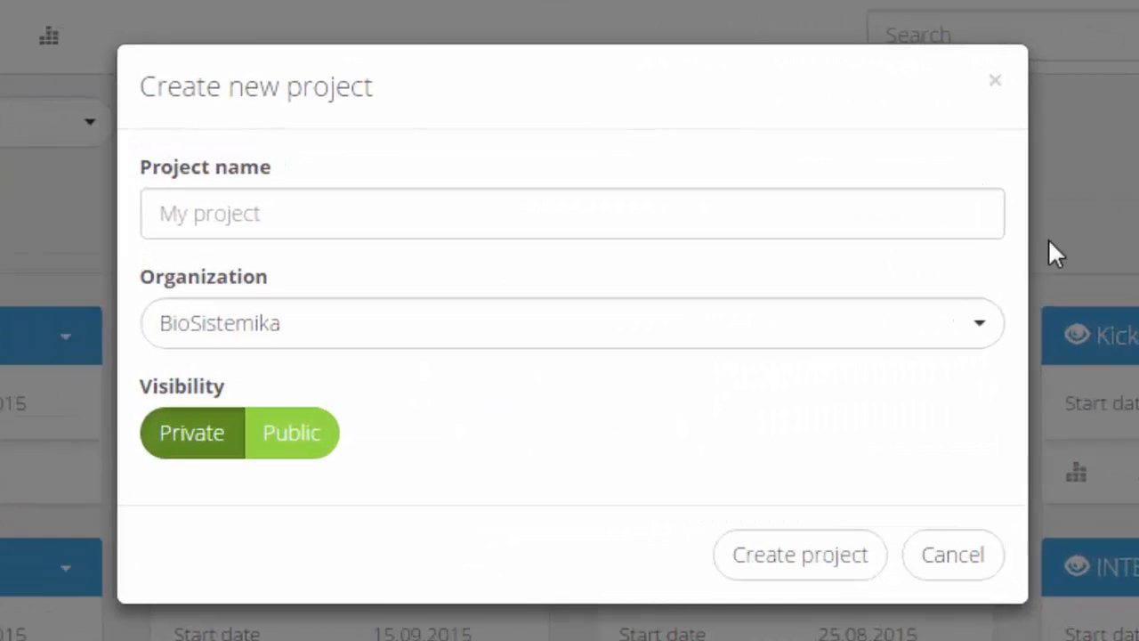
{"action": "left_click", "coordinate": [292, 433]}
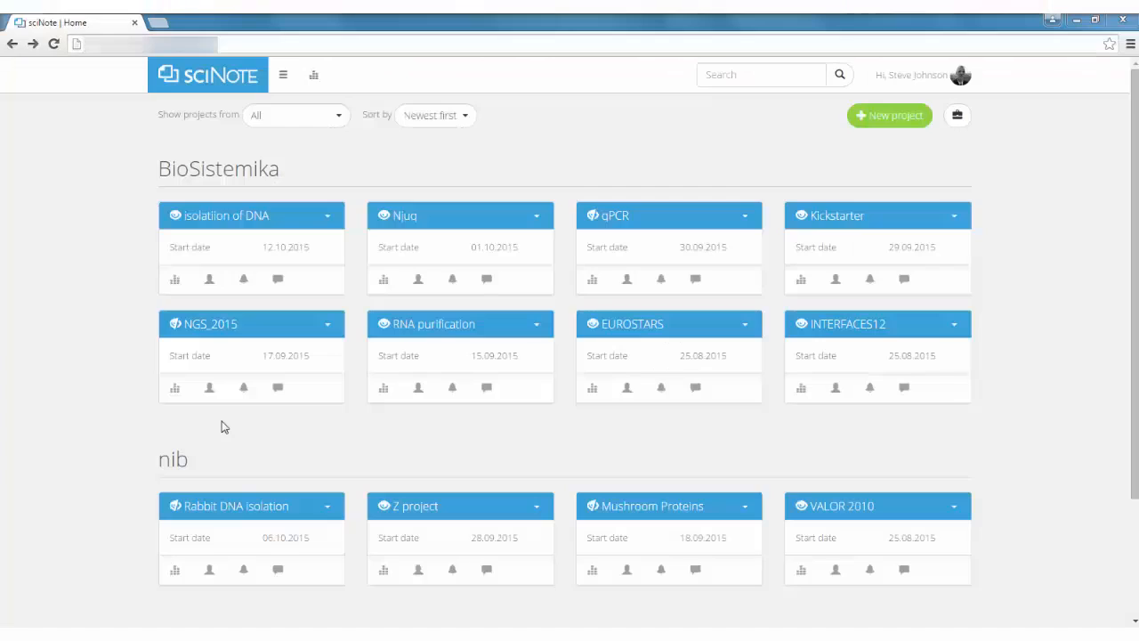
{"action": "left_click", "coordinate": [210, 388]}
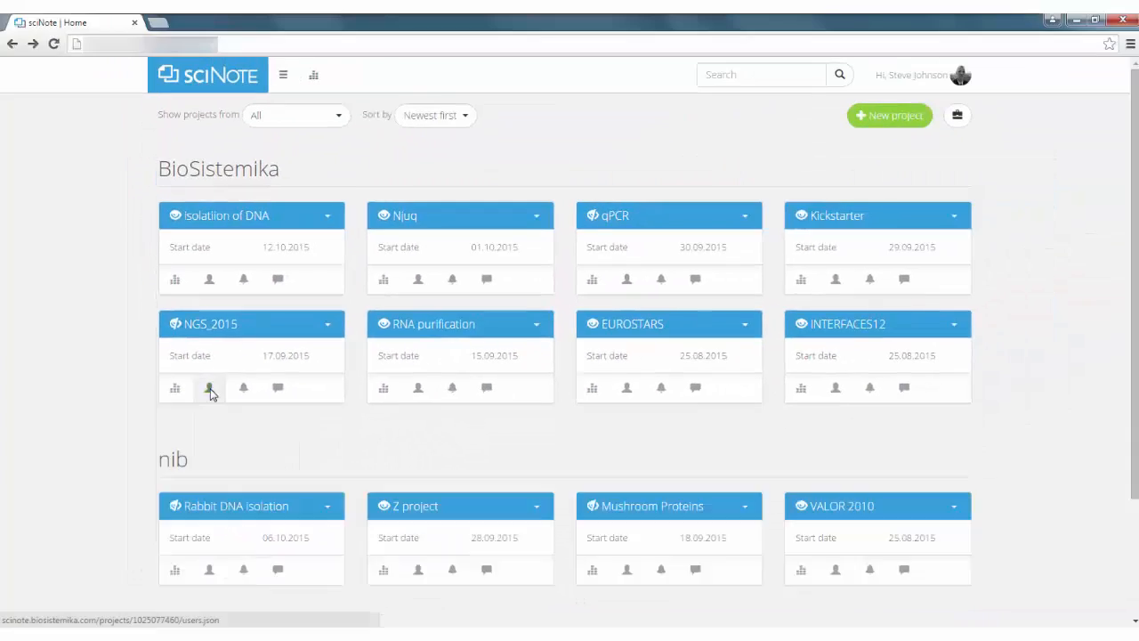
{"action": "left_click", "coordinate": [175, 388]}
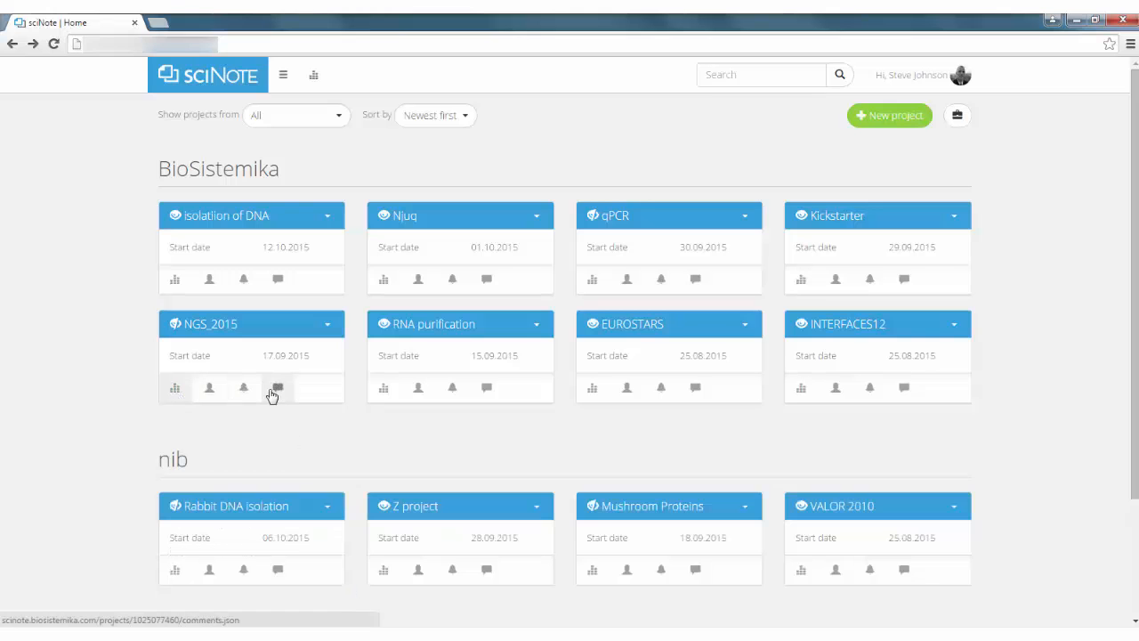
{"action": "mouse_move", "coordinate": [243, 393]}
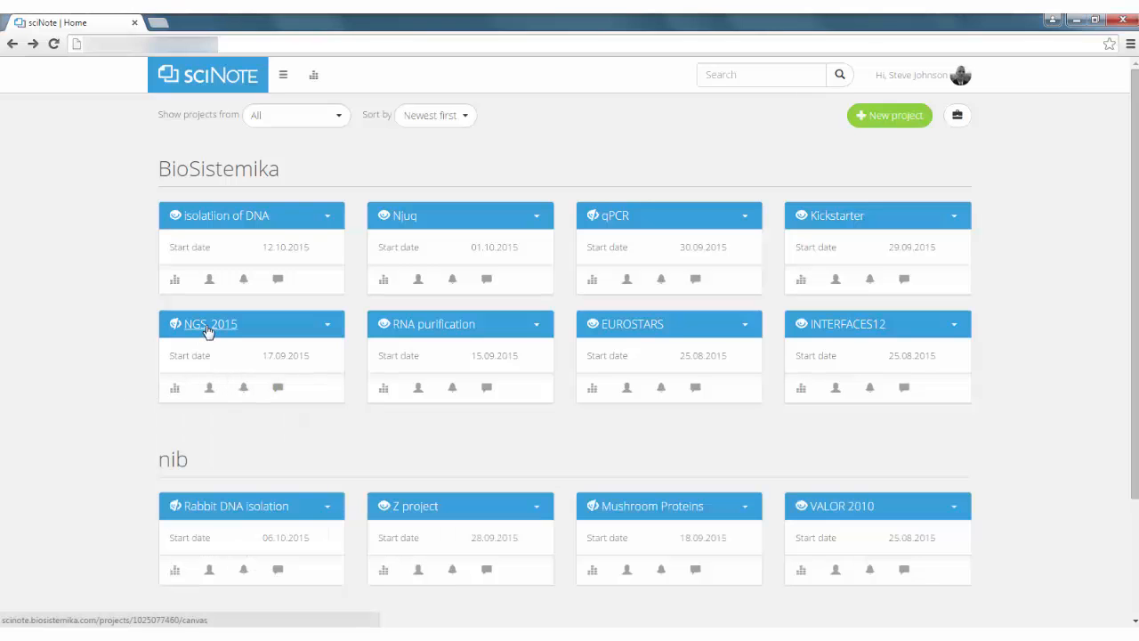
Add module 'sample prep 1' with a sample tag to the NGS_2015 project workflow.
{"action": "left_click", "coordinate": [210, 324]}
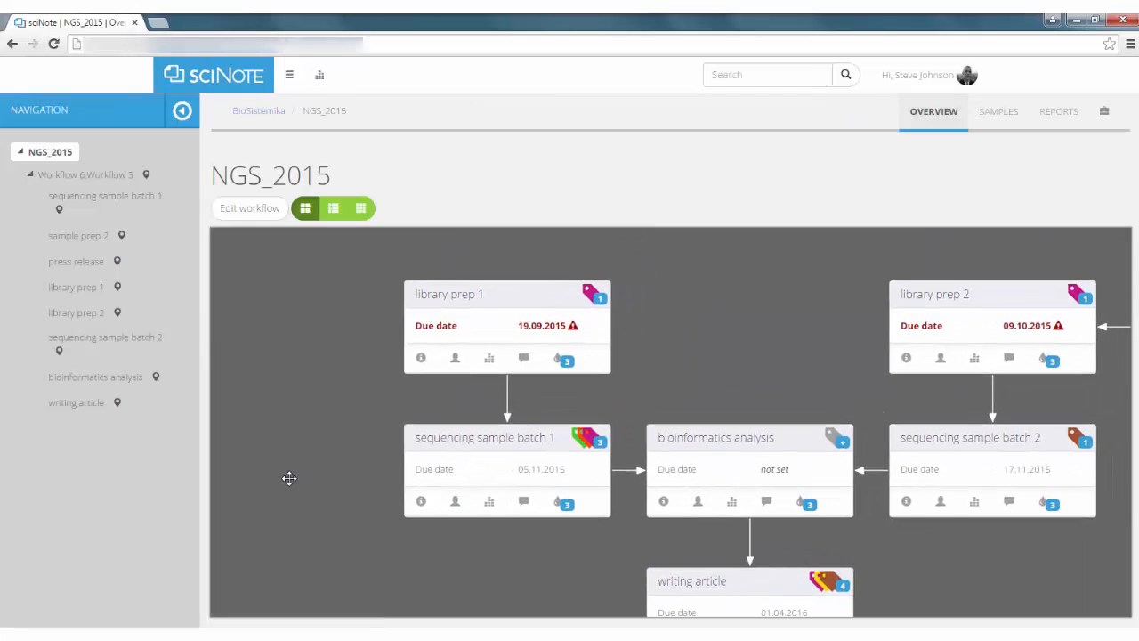
{"action": "left_click", "coordinate": [249, 206]}
{"action": "type", "text": "sample prep"}
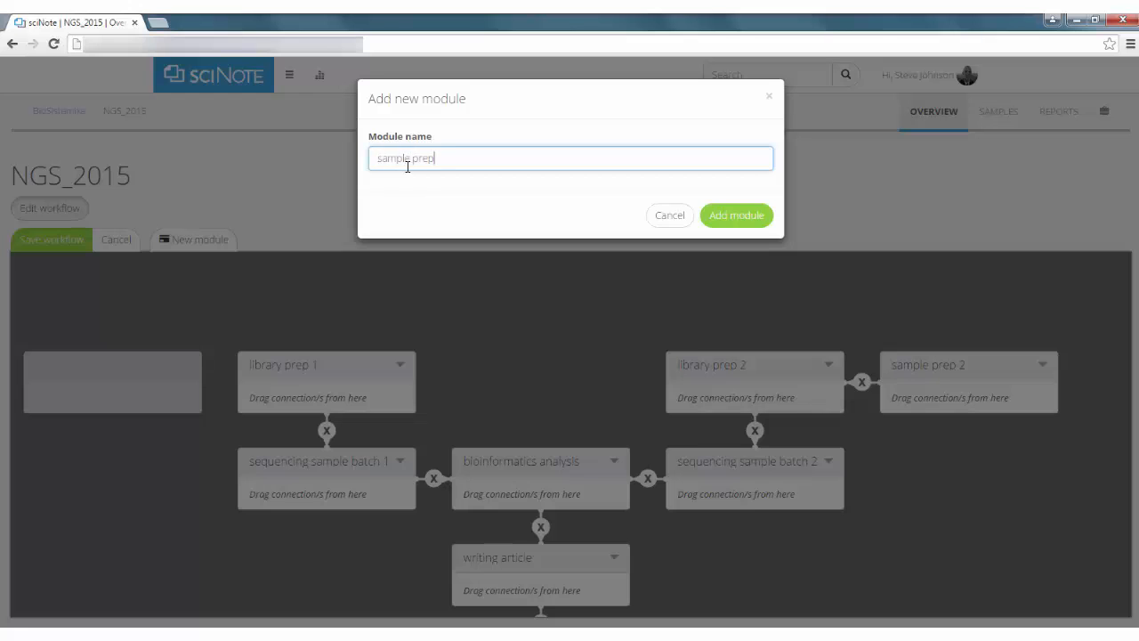
{"action": "left_click", "coordinate": [737, 215]}
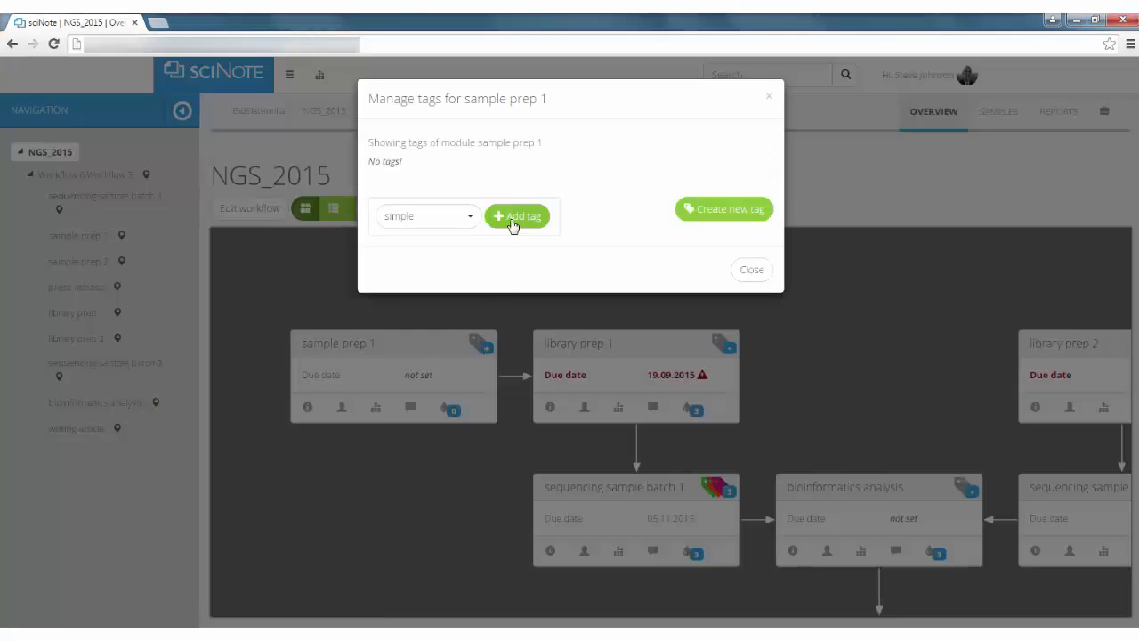
{"action": "left_click", "coordinate": [321, 374]}
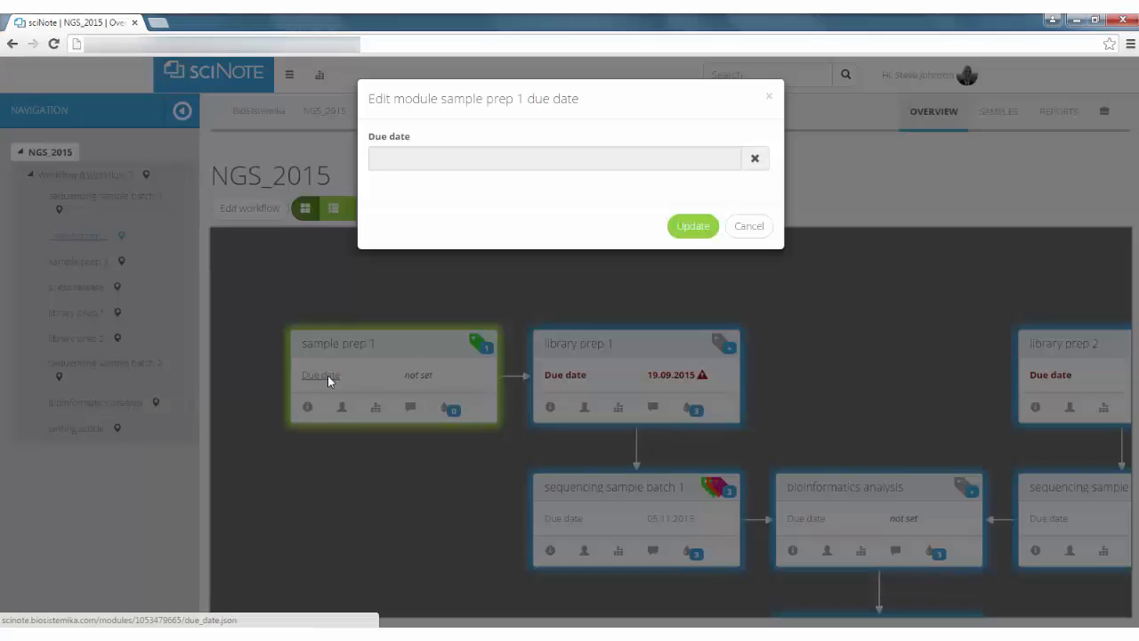
Give sample prep 1 a due date of 28.10.2015 and assign a user to it.
{"action": "left_click", "coordinate": [552, 156]}
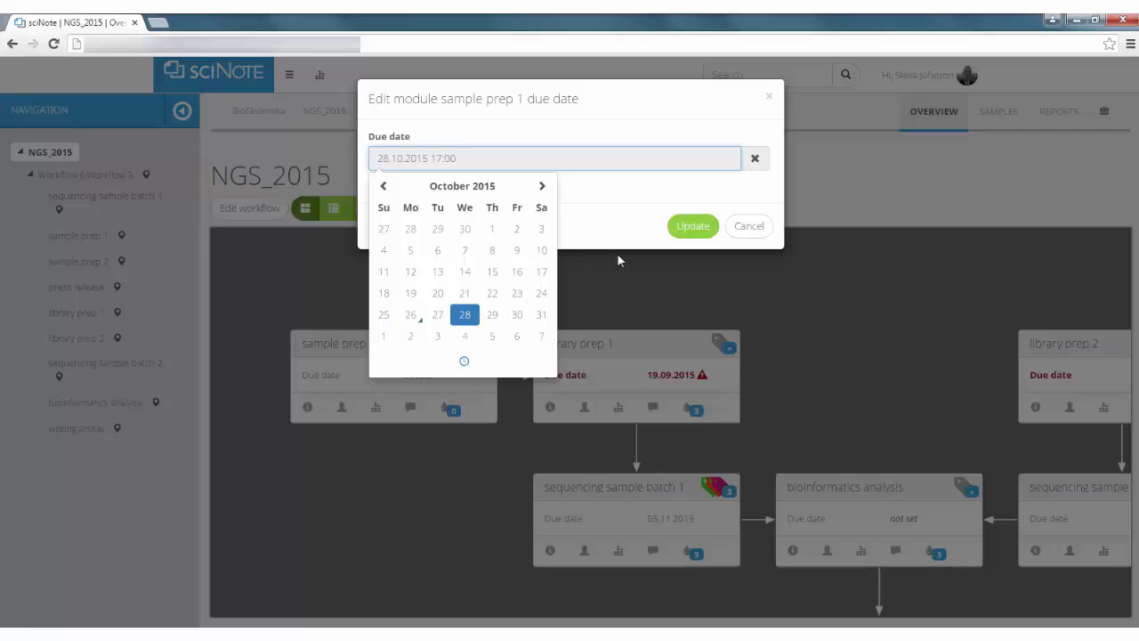
{"action": "left_click", "coordinate": [692, 224]}
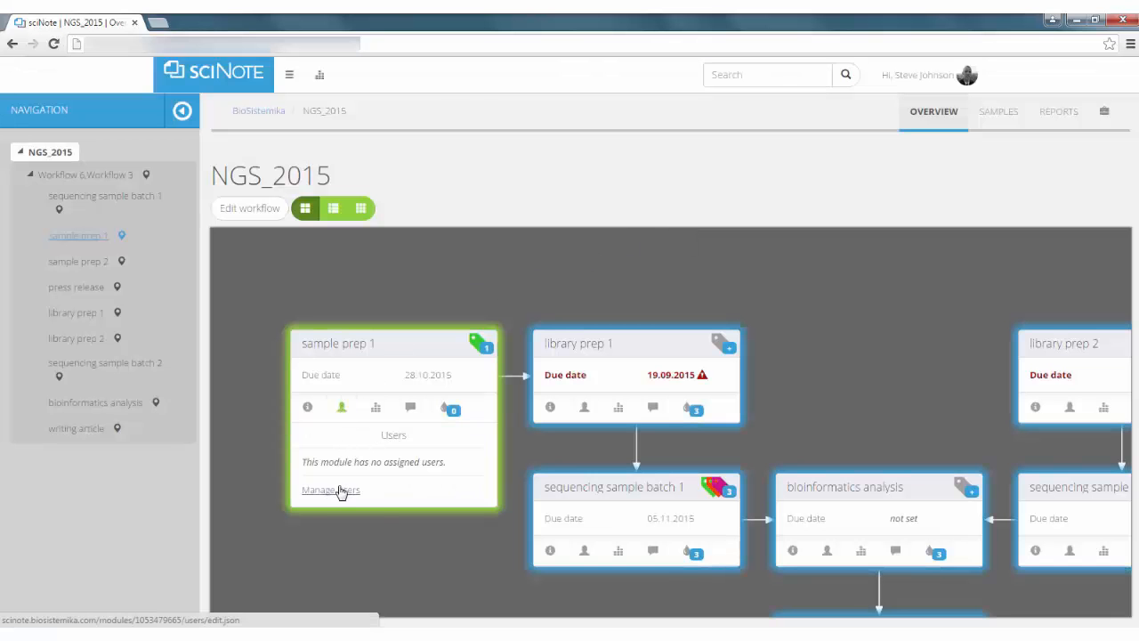
{"action": "left_click", "coordinate": [331, 490]}
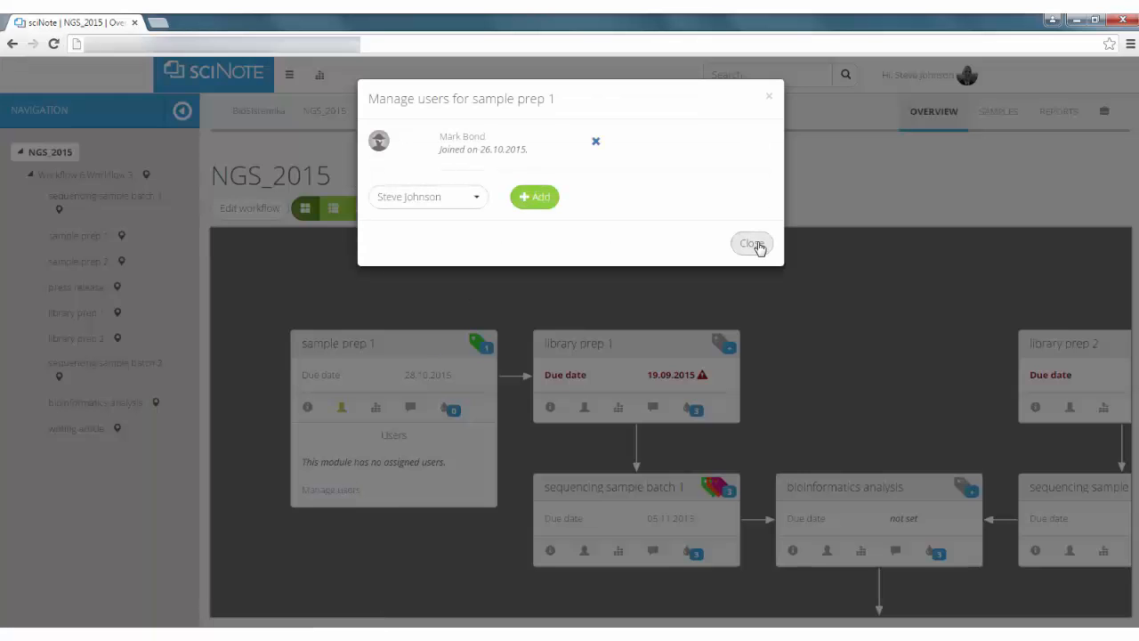
{"action": "left_click", "coordinate": [751, 242]}
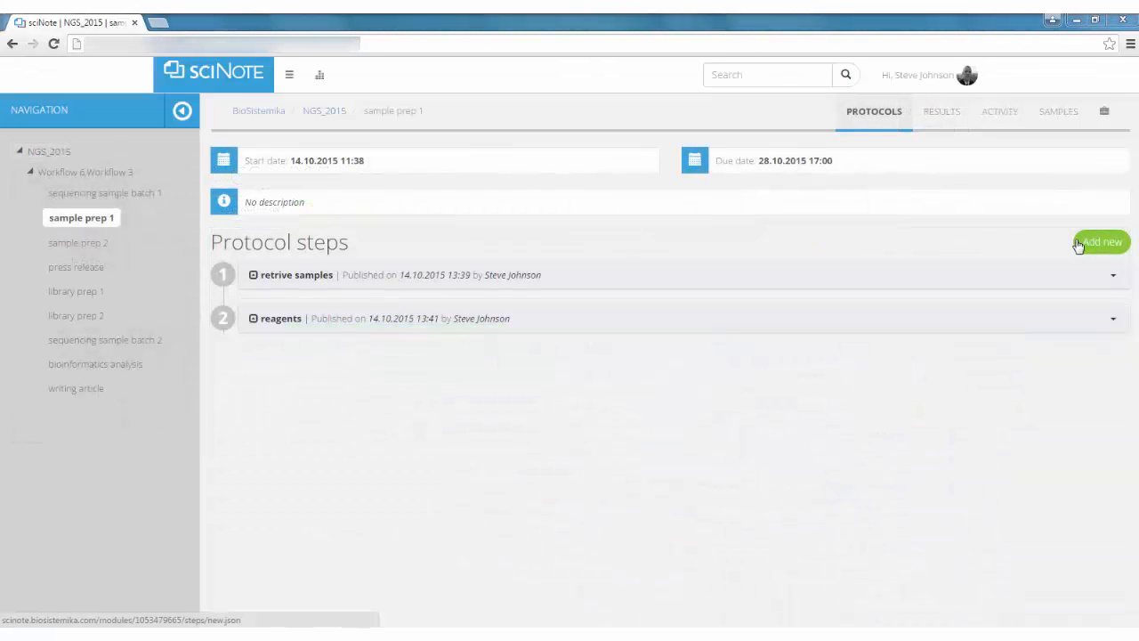
Add a third protocol step 'amplification' to sample prep 1 and mark it completed.
{"action": "left_click", "coordinate": [1101, 242]}
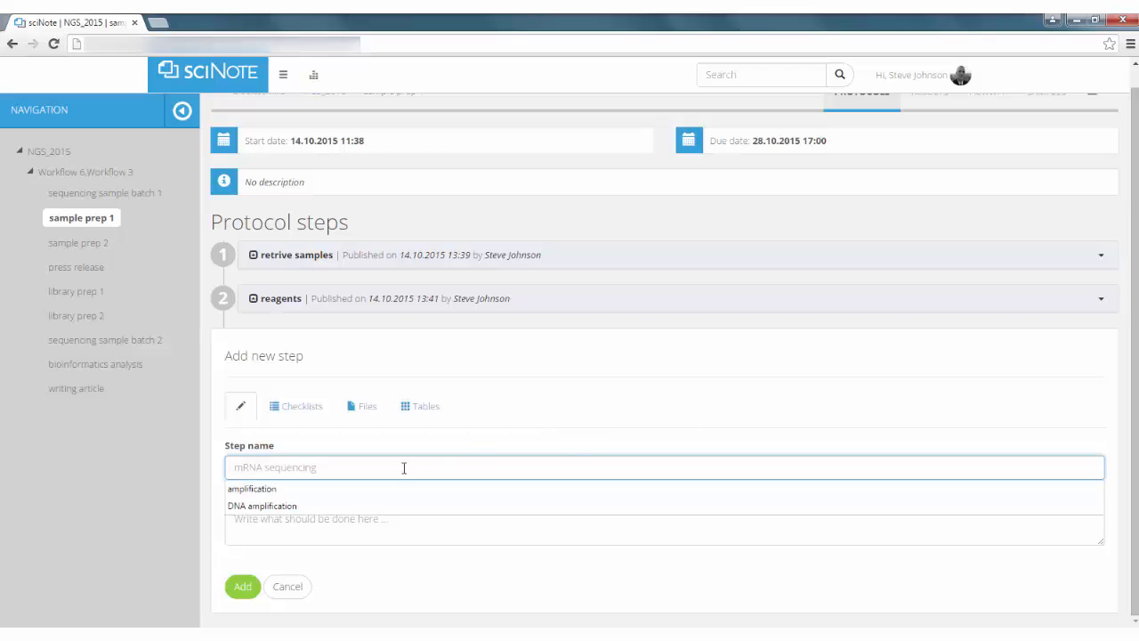
{"action": "left_click", "coordinate": [253, 488]}
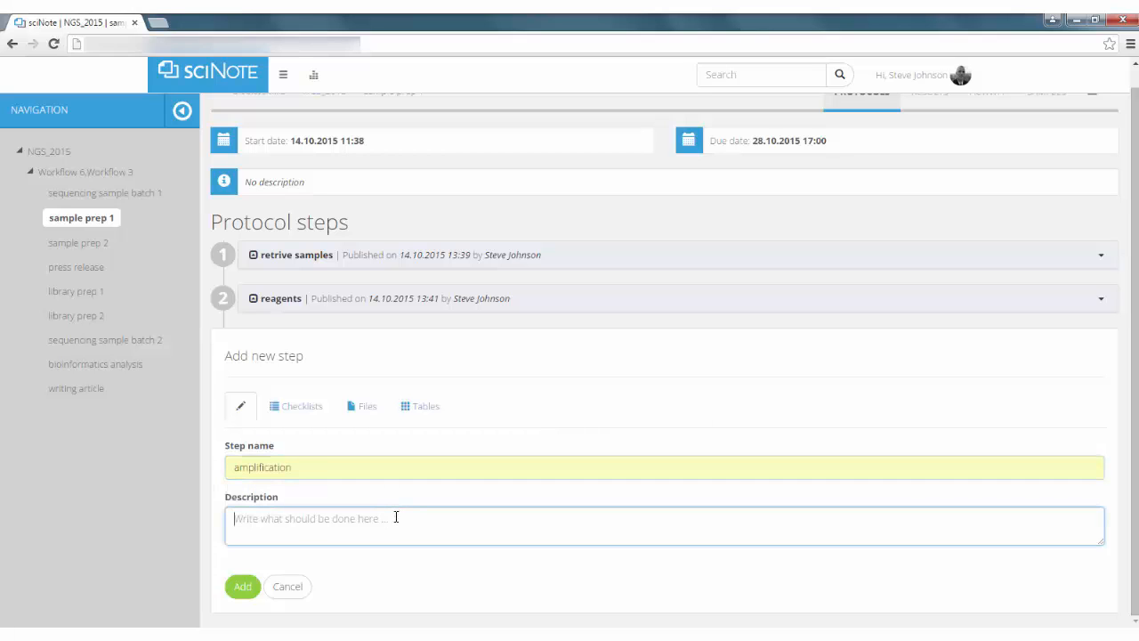
{"action": "left_click", "coordinate": [242, 585]}
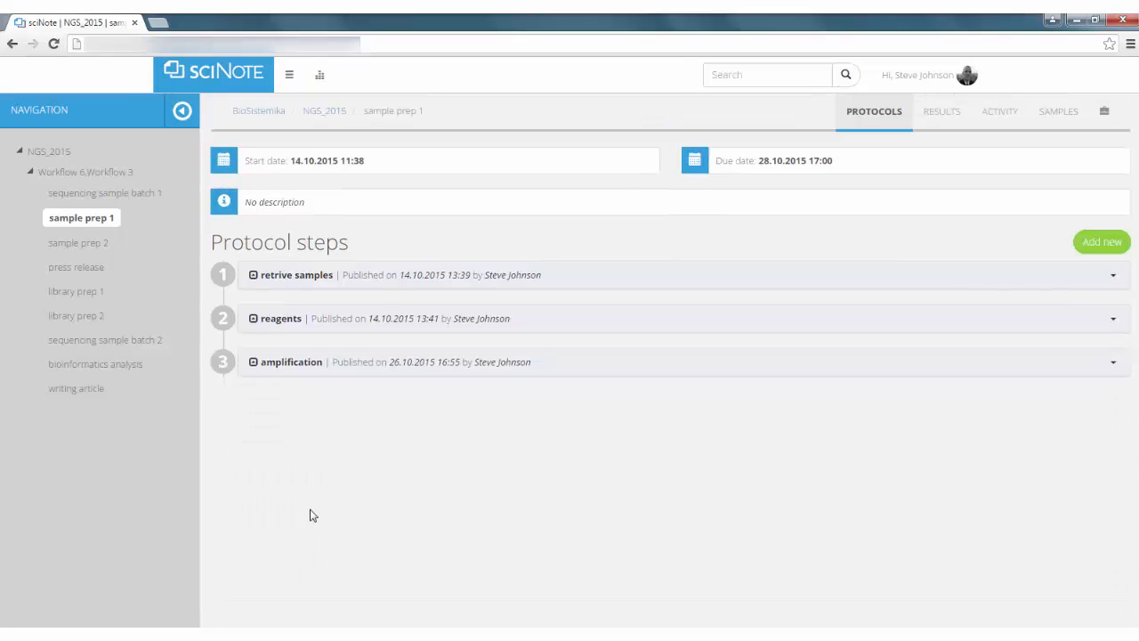
{"action": "left_click", "coordinate": [292, 361]}
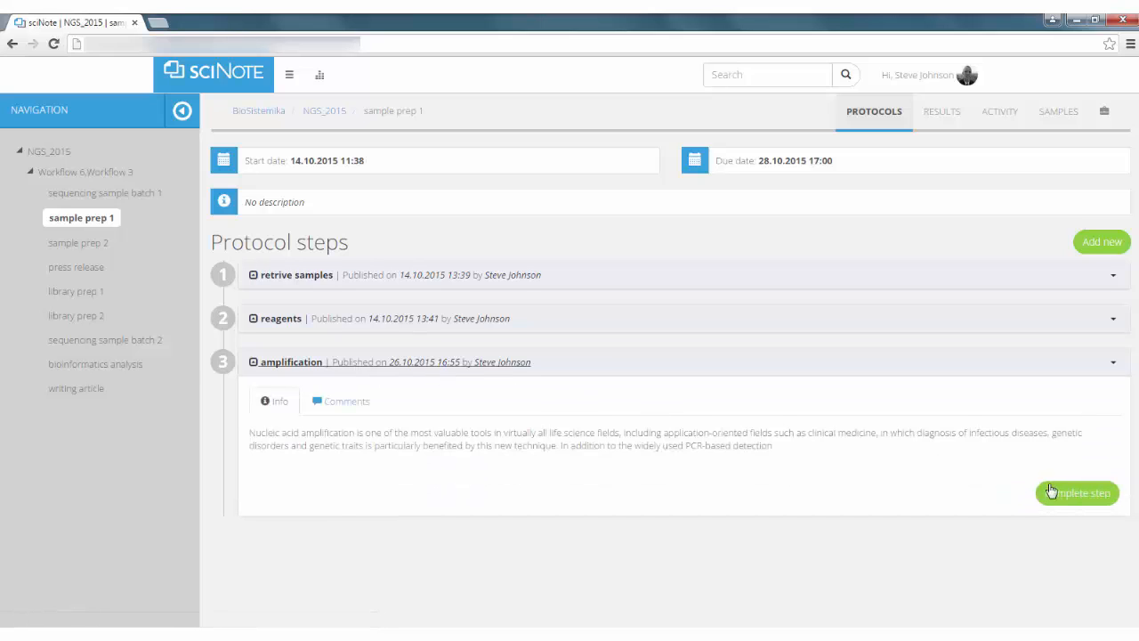
{"action": "left_click", "coordinate": [1077, 491]}
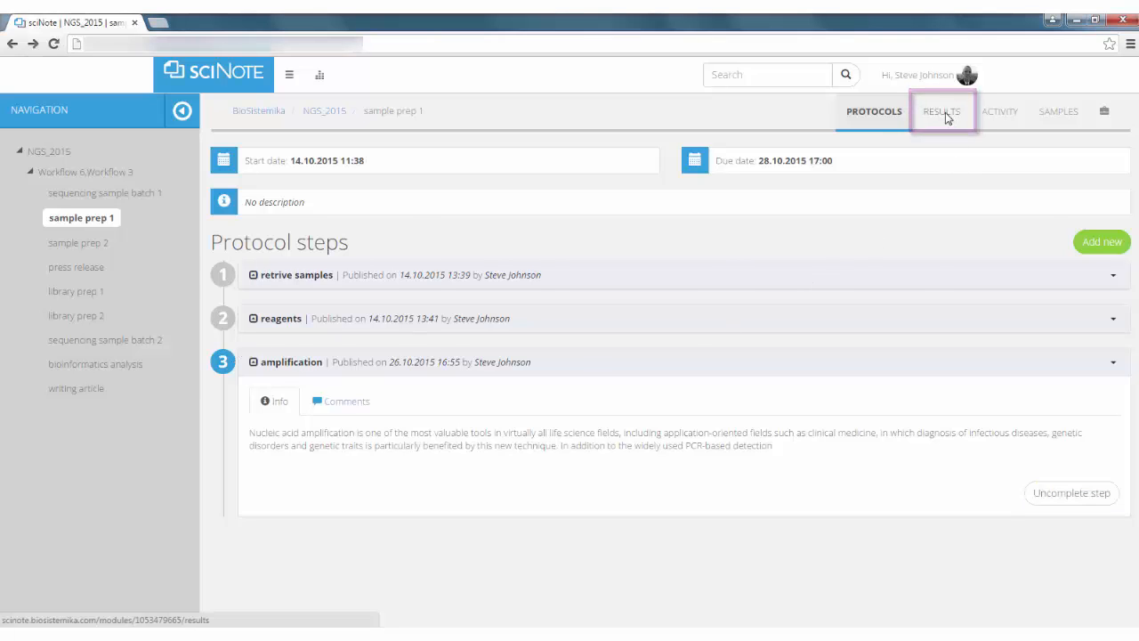
Review sample prep 1's results, tick sample www1 and the second sample, then return to the NGS_2015 overview.
{"action": "left_click", "coordinate": [939, 111]}
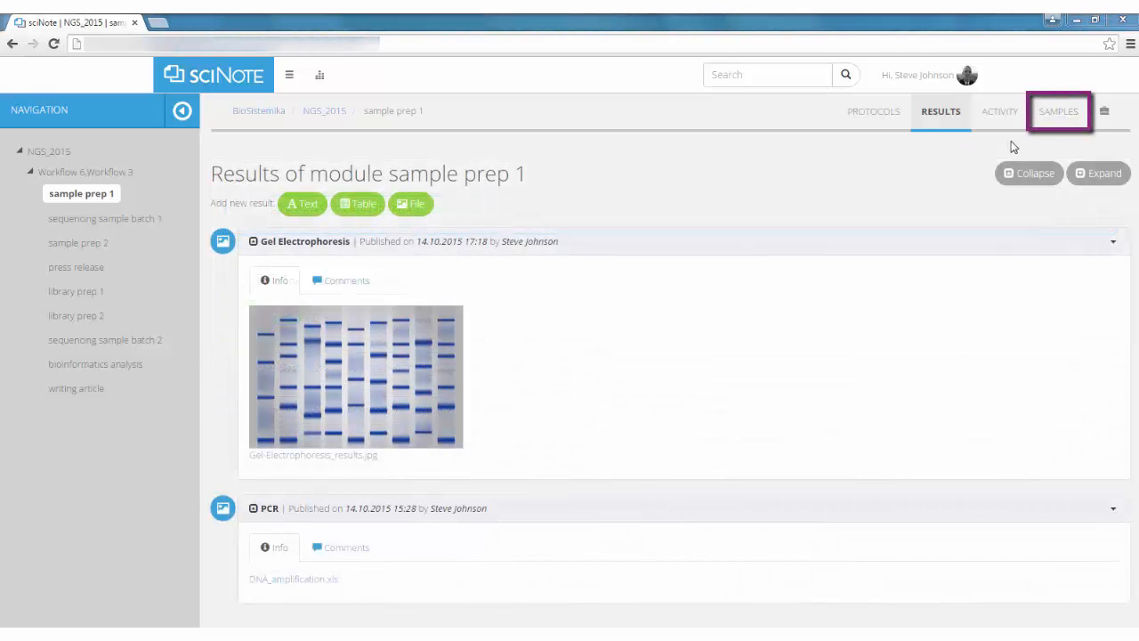
{"action": "left_click", "coordinate": [1057, 111]}
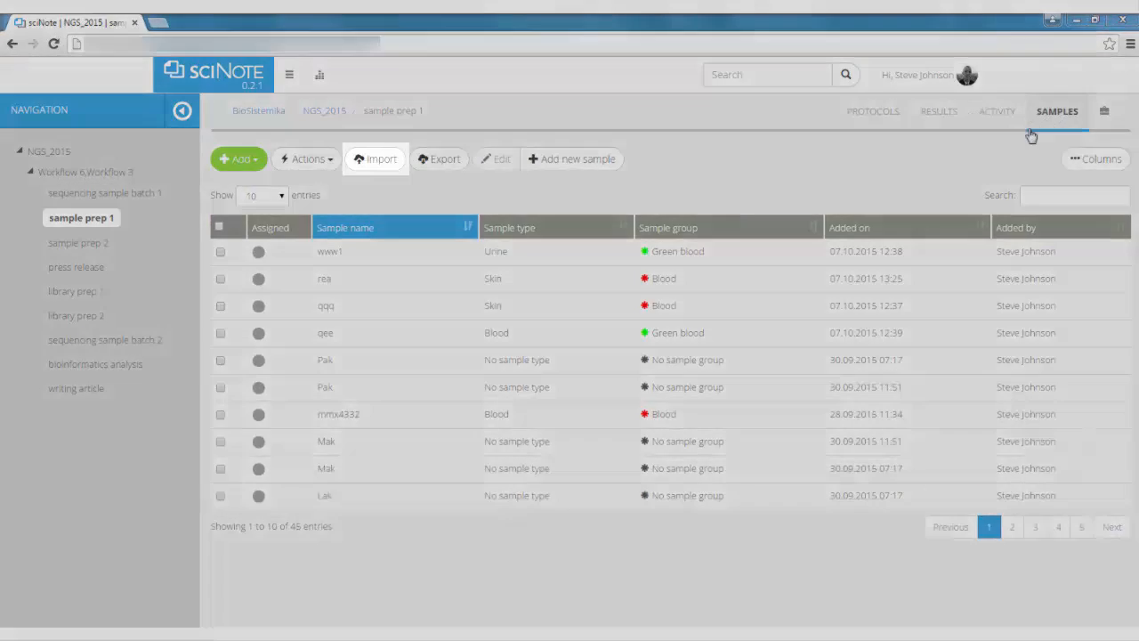
{"action": "mouse_move", "coordinate": [377, 196]}
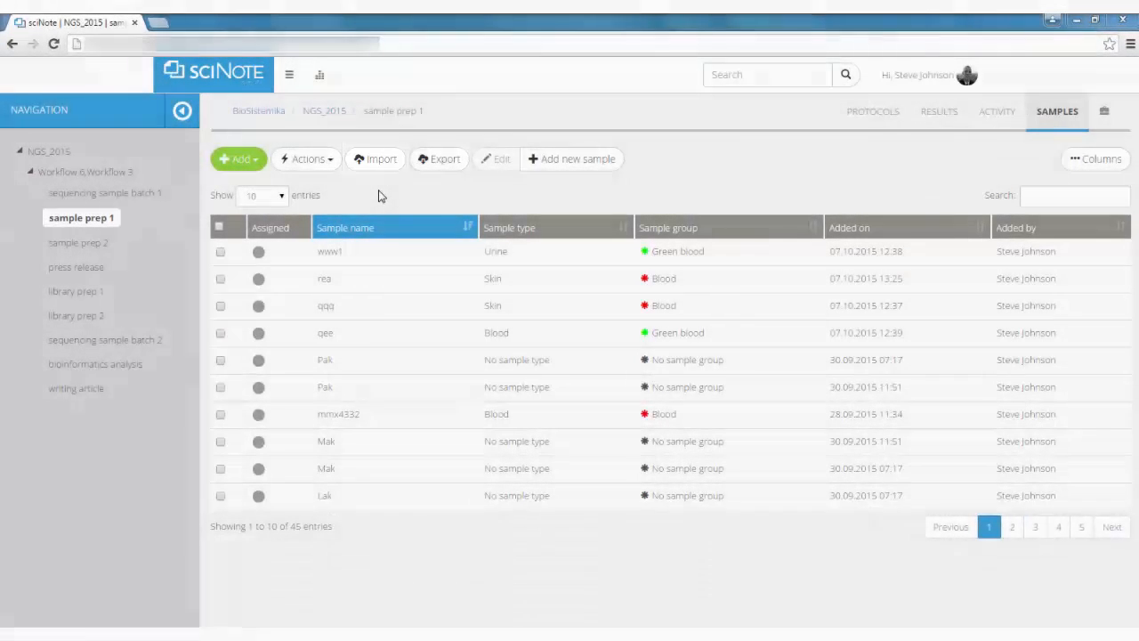
{"action": "left_click", "coordinate": [220, 251]}
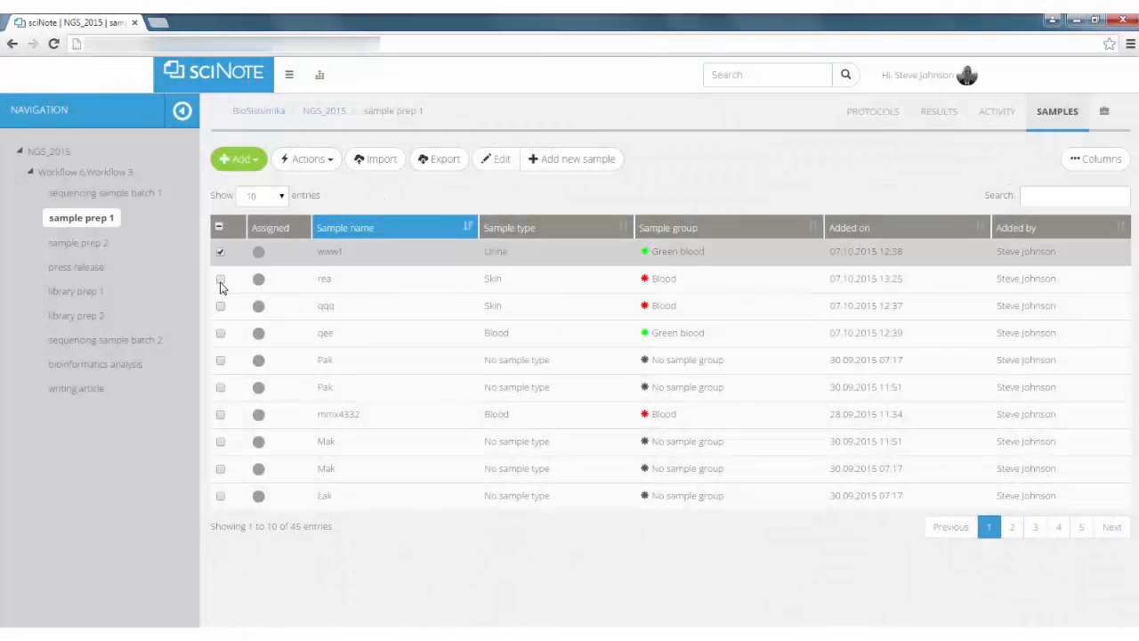
{"action": "left_click", "coordinate": [306, 158]}
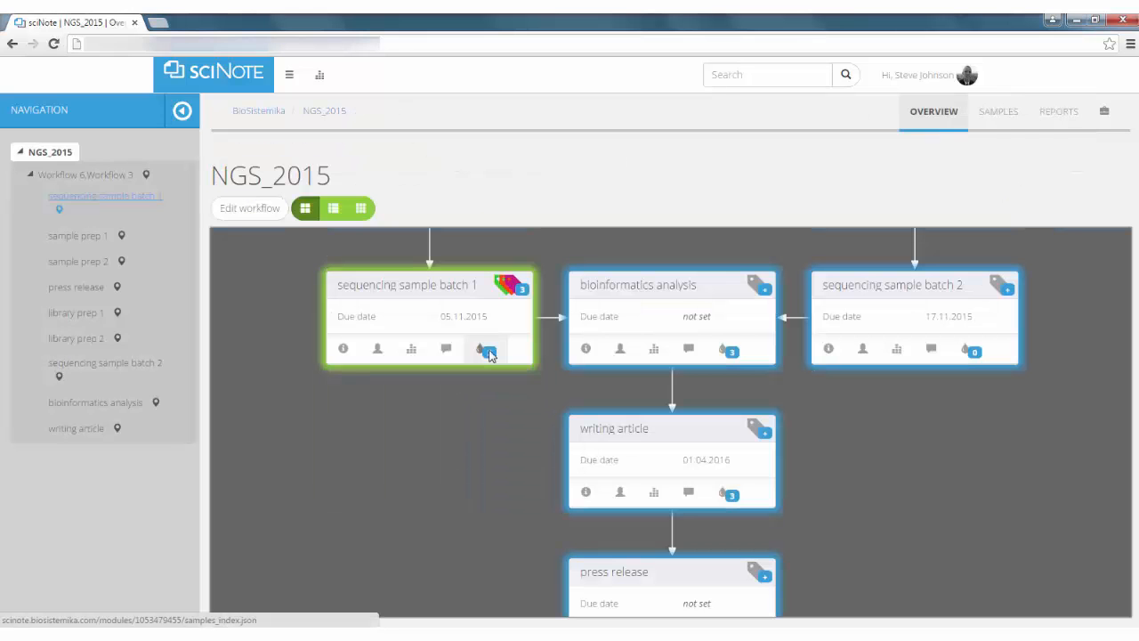
{"action": "left_click", "coordinate": [730, 349]}
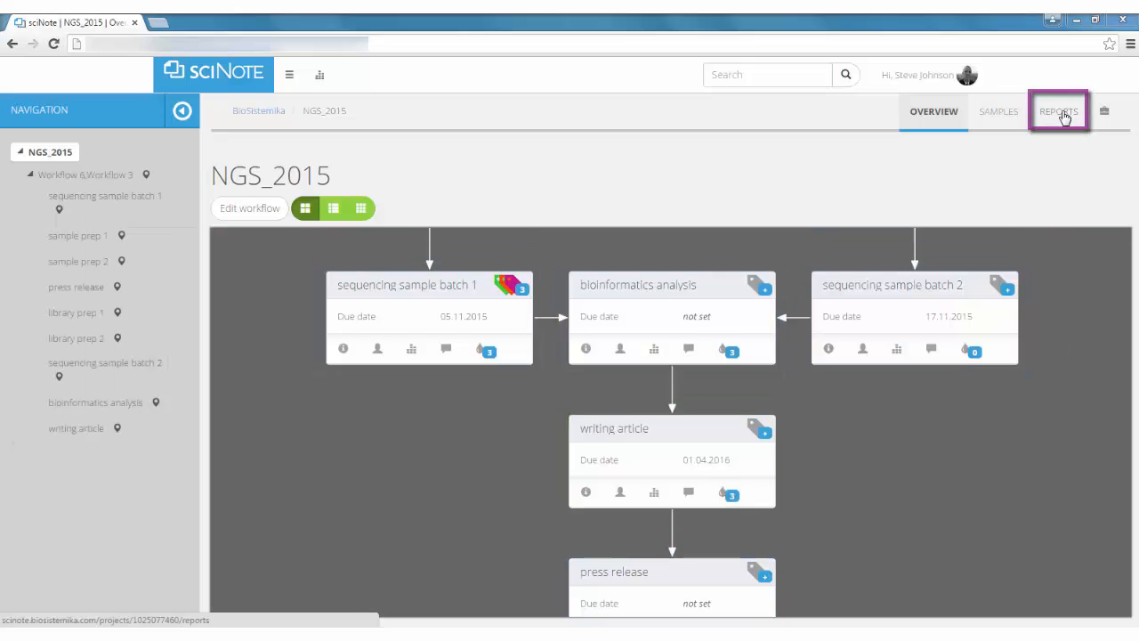
Start a new NGS_2015 report and pick sample prep 1 as its module.
{"action": "left_click", "coordinate": [1057, 111]}
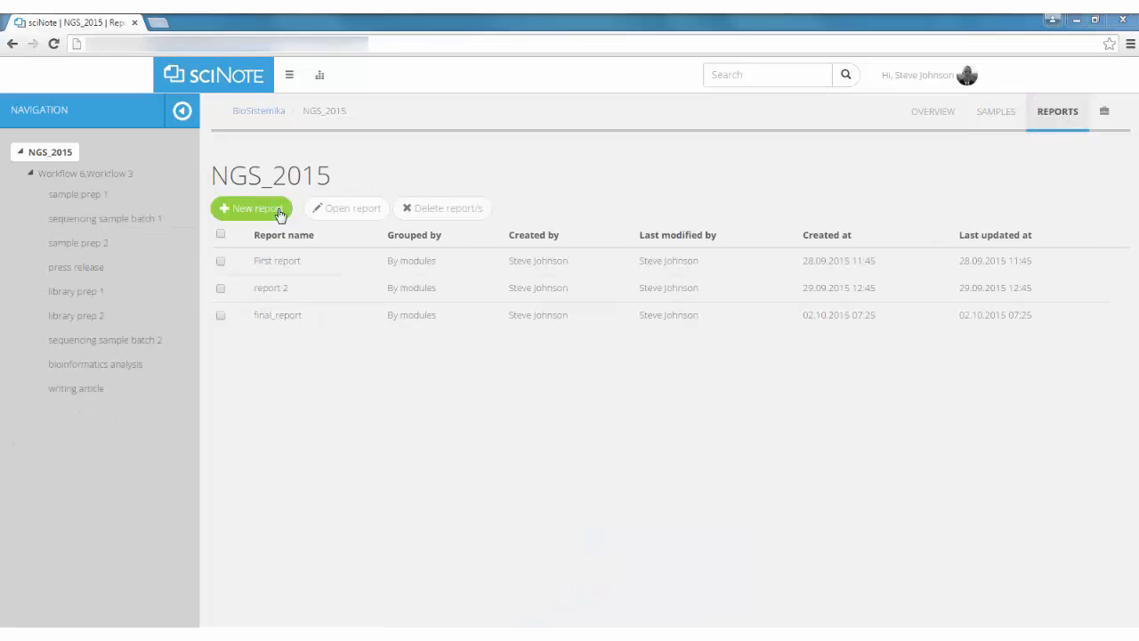
{"action": "left_click", "coordinate": [253, 206]}
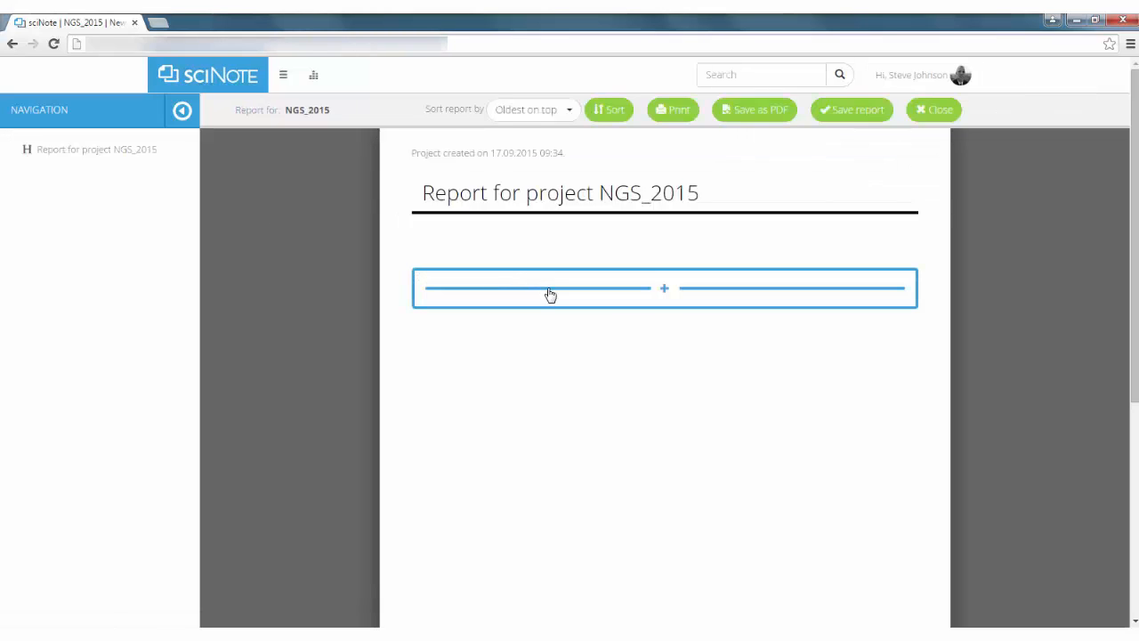
{"action": "left_click", "coordinate": [664, 288]}
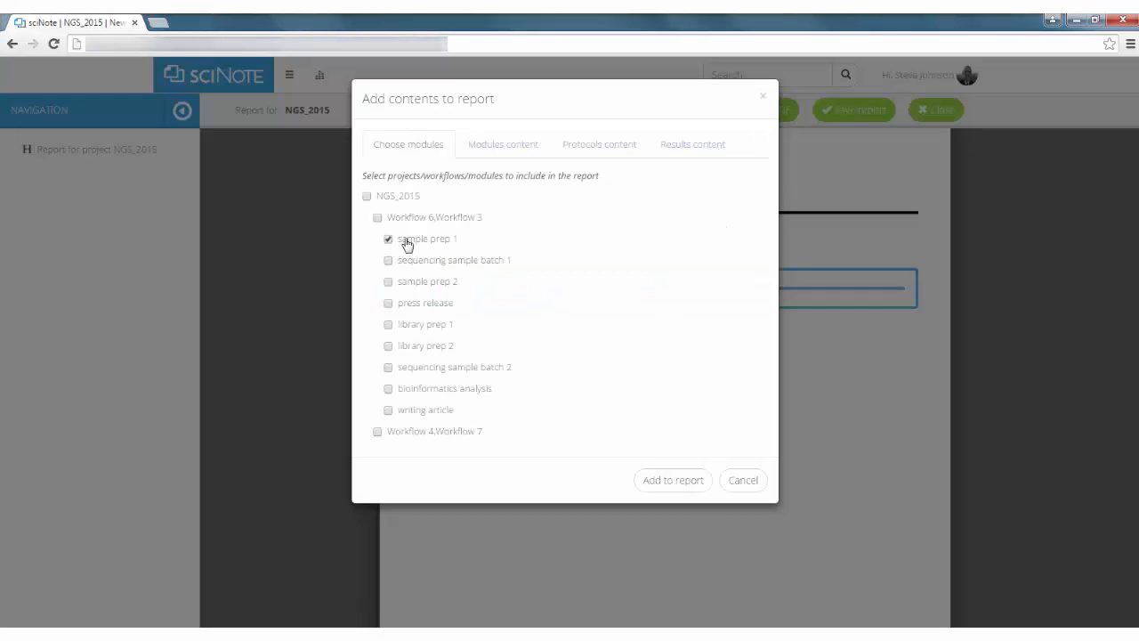
{"action": "left_click", "coordinate": [502, 142]}
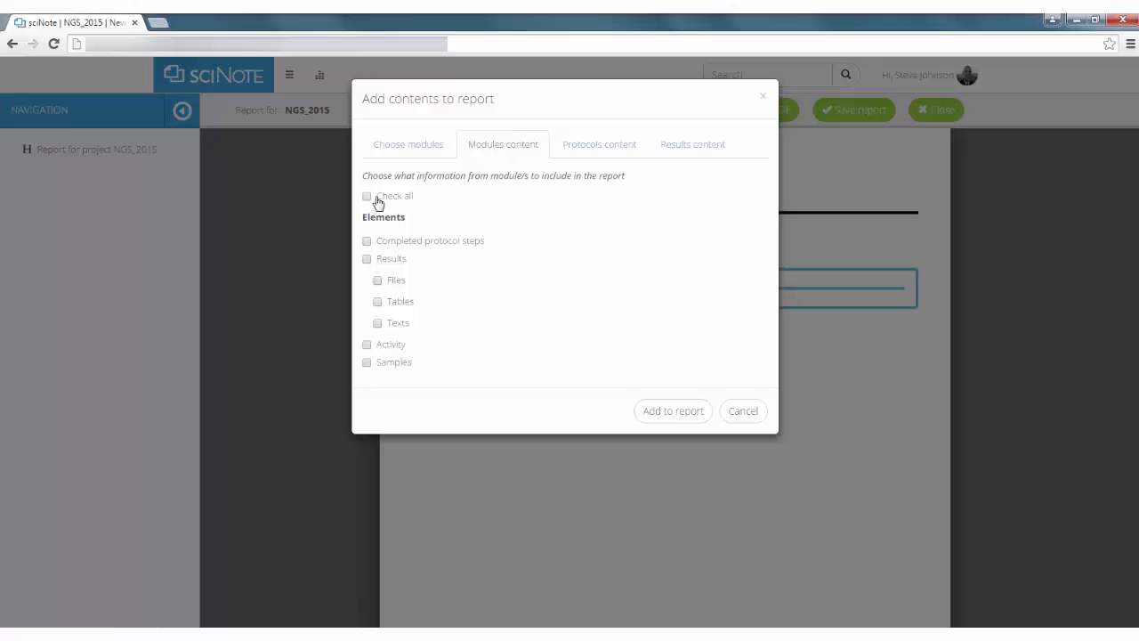
Include all of sample prep 1's content in the report, review it and save the report.
{"action": "left_click", "coordinate": [366, 196]}
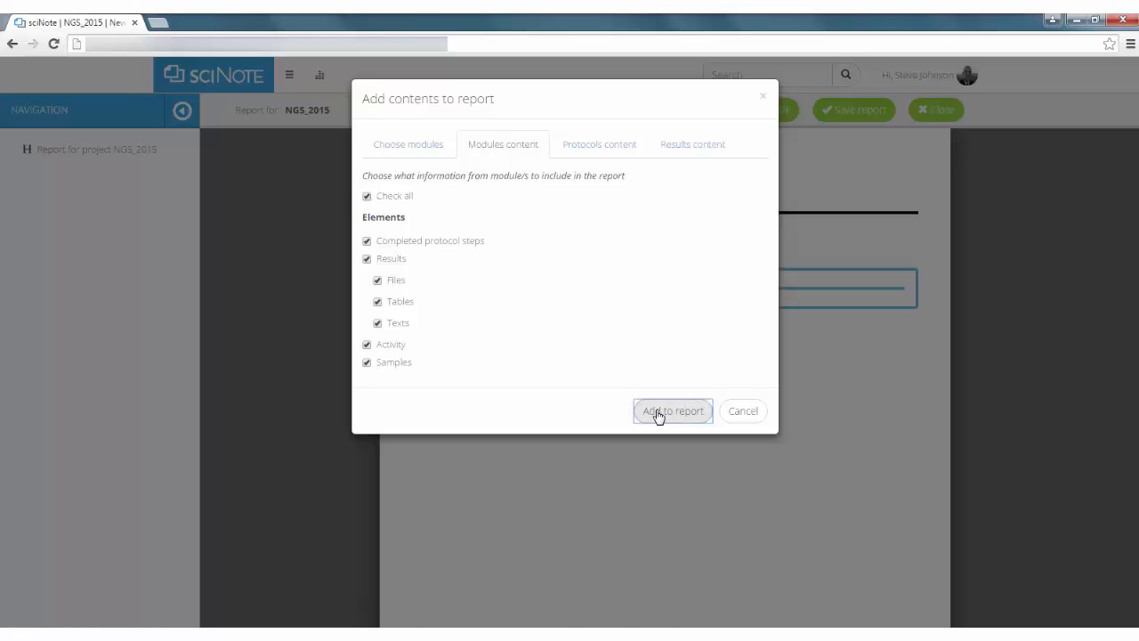
{"action": "left_click", "coordinate": [672, 409]}
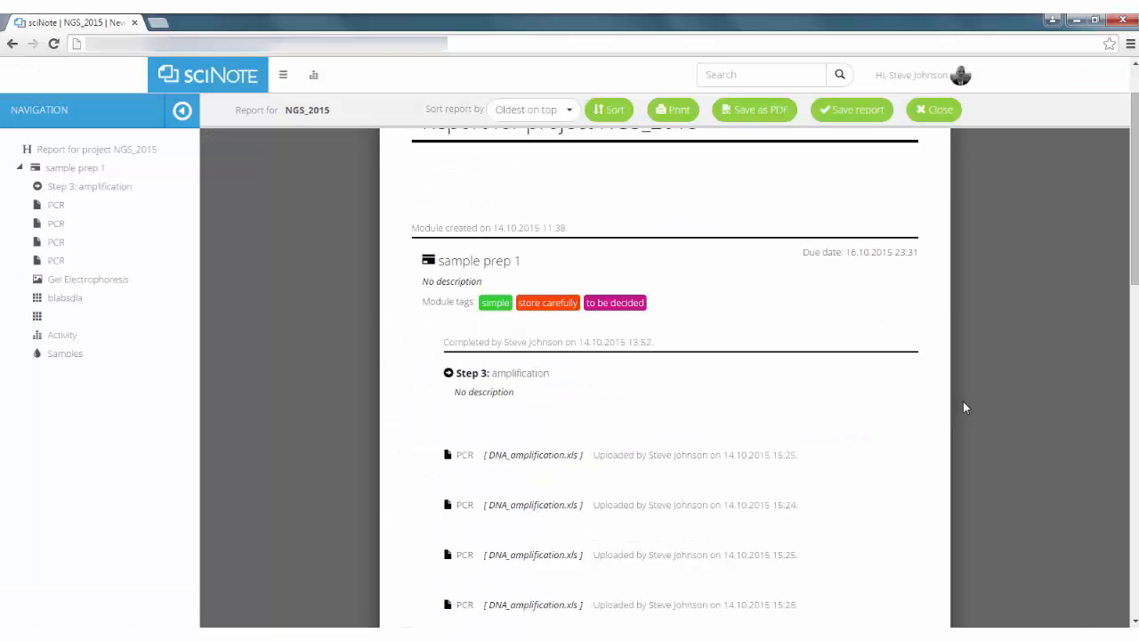
{"action": "scroll", "scroll_direction": "down", "scroll_amount": 3}
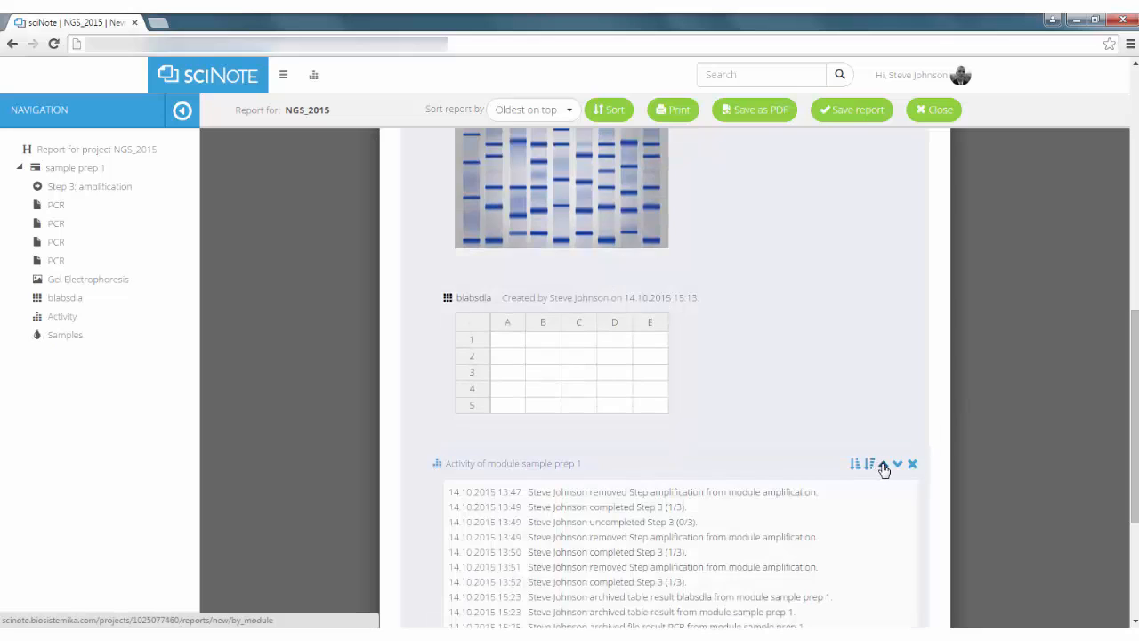
{"action": "scroll", "scroll_direction": "down", "scroll_amount": 3}
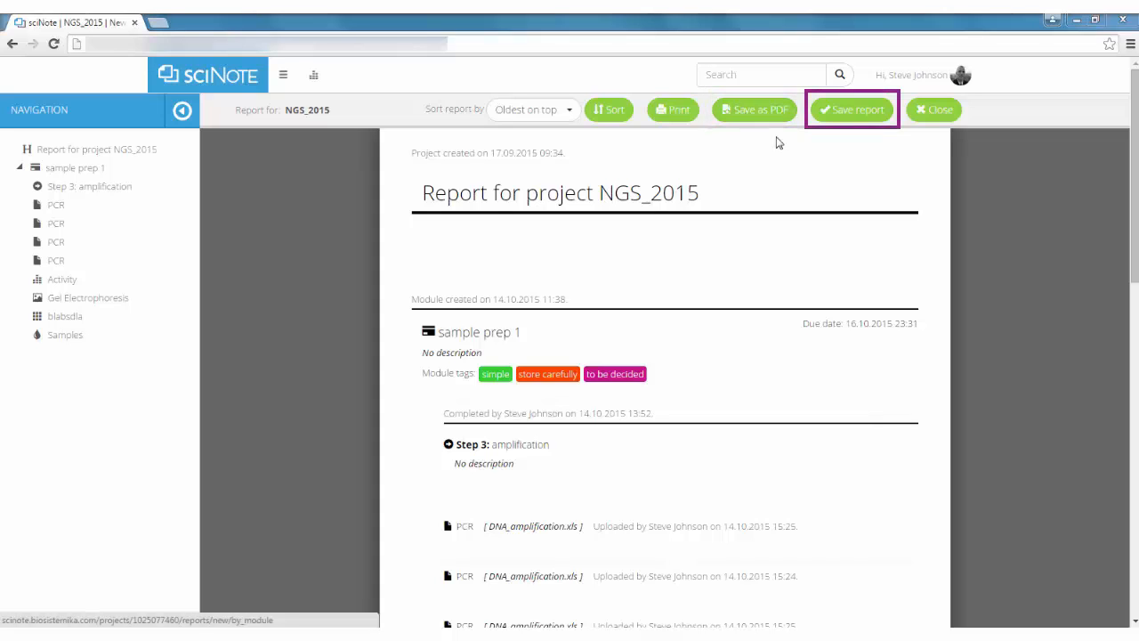
{"action": "left_click", "coordinate": [851, 110]}
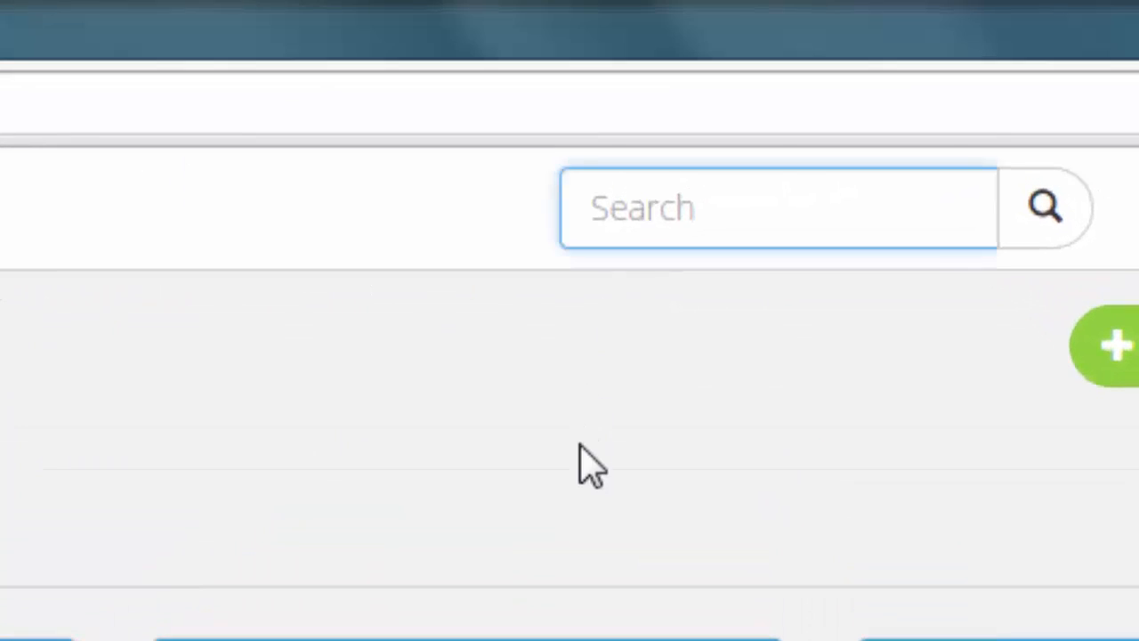
Search for 'DNA' and review the matching projects, files and samples such as Bat DNA and Cow DNA.
{"action": "type", "text": "DNA"}
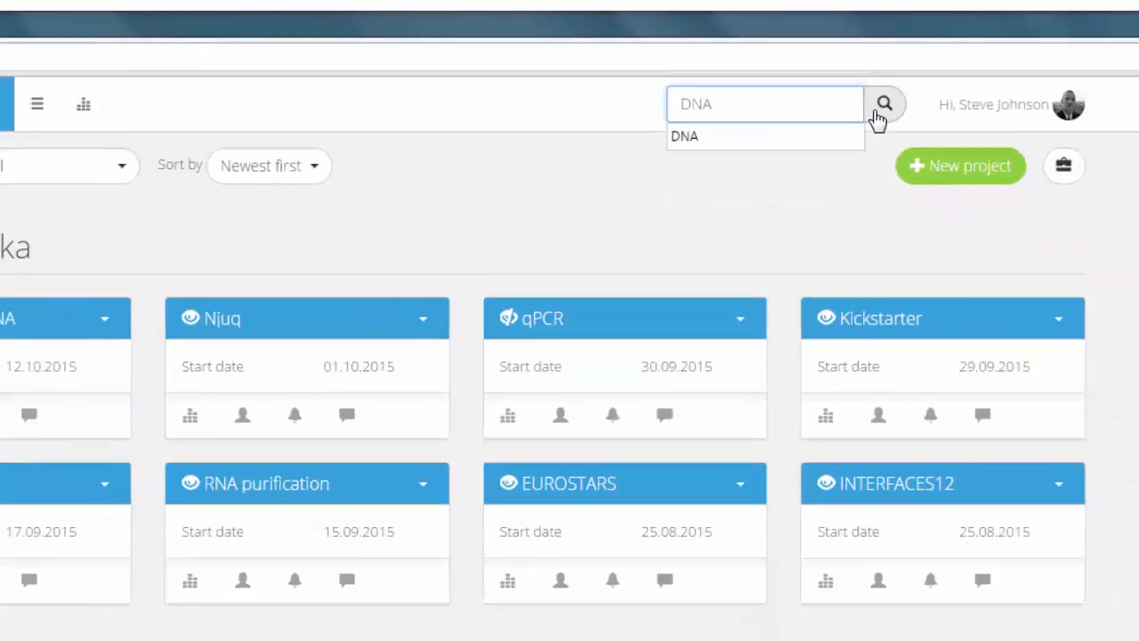
{"action": "left_click", "coordinate": [883, 103]}
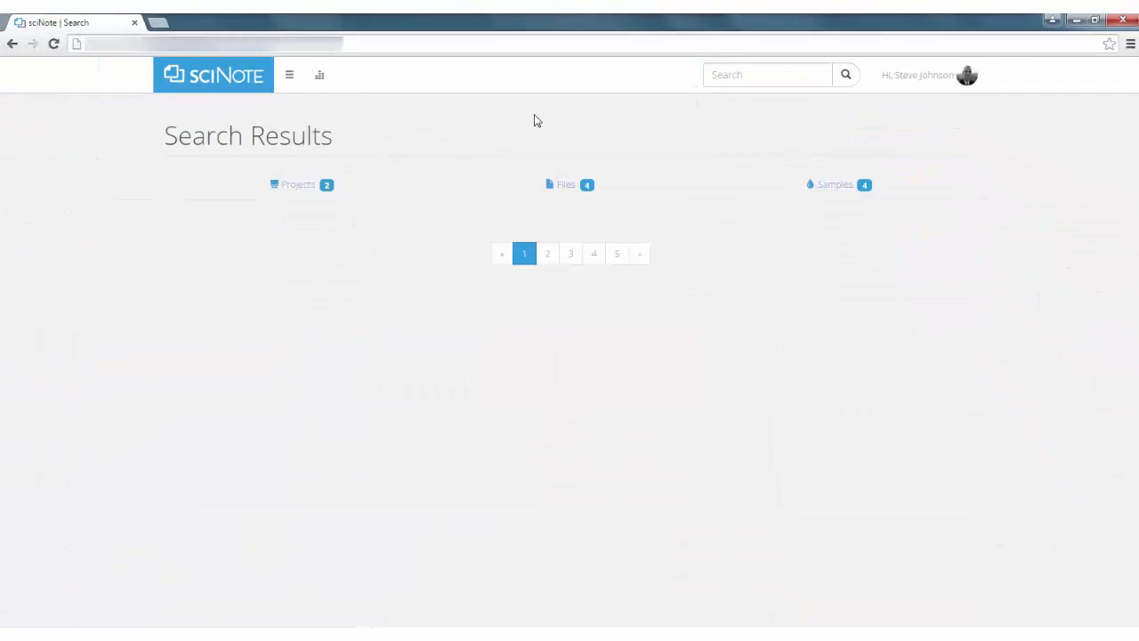
{"action": "left_click", "coordinate": [301, 183]}
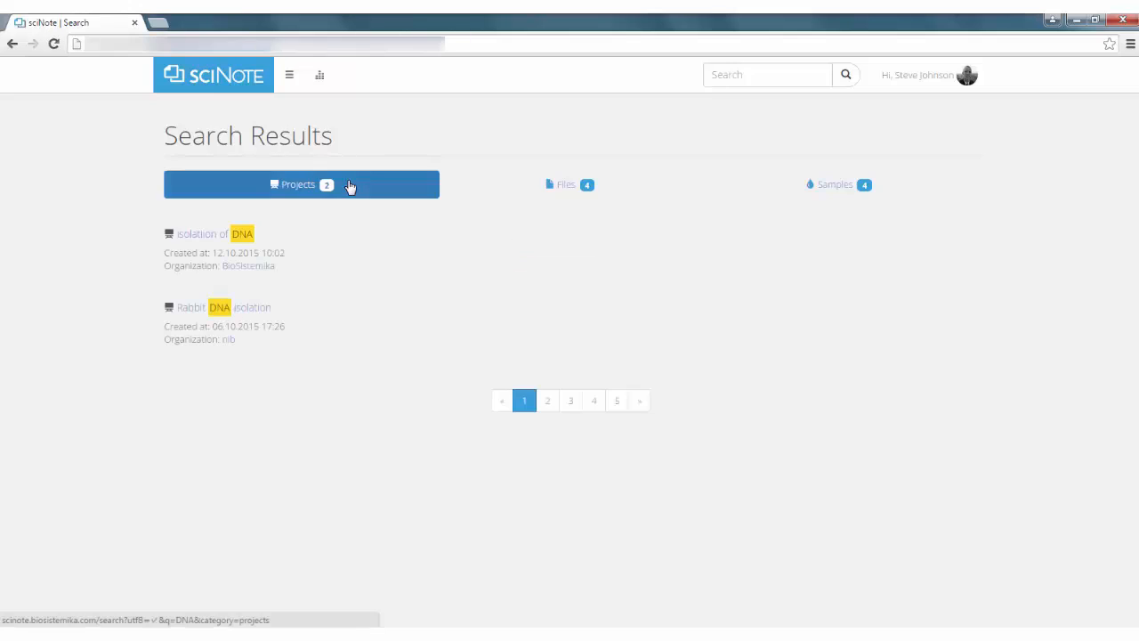
{"action": "left_click", "coordinate": [562, 184]}
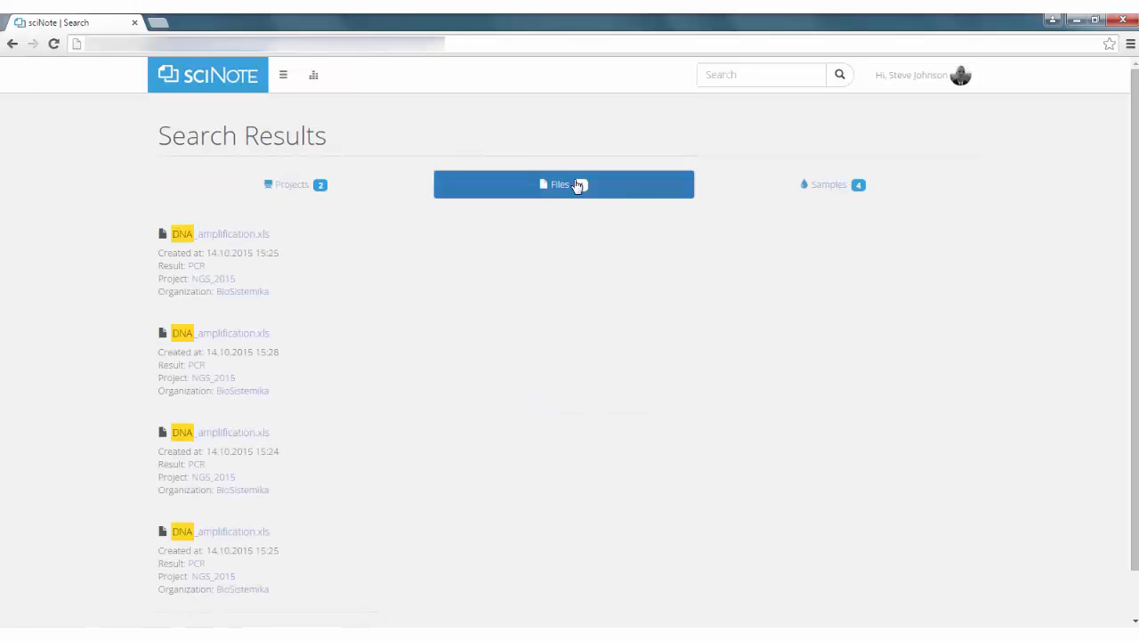
{"action": "left_click", "coordinate": [831, 183]}
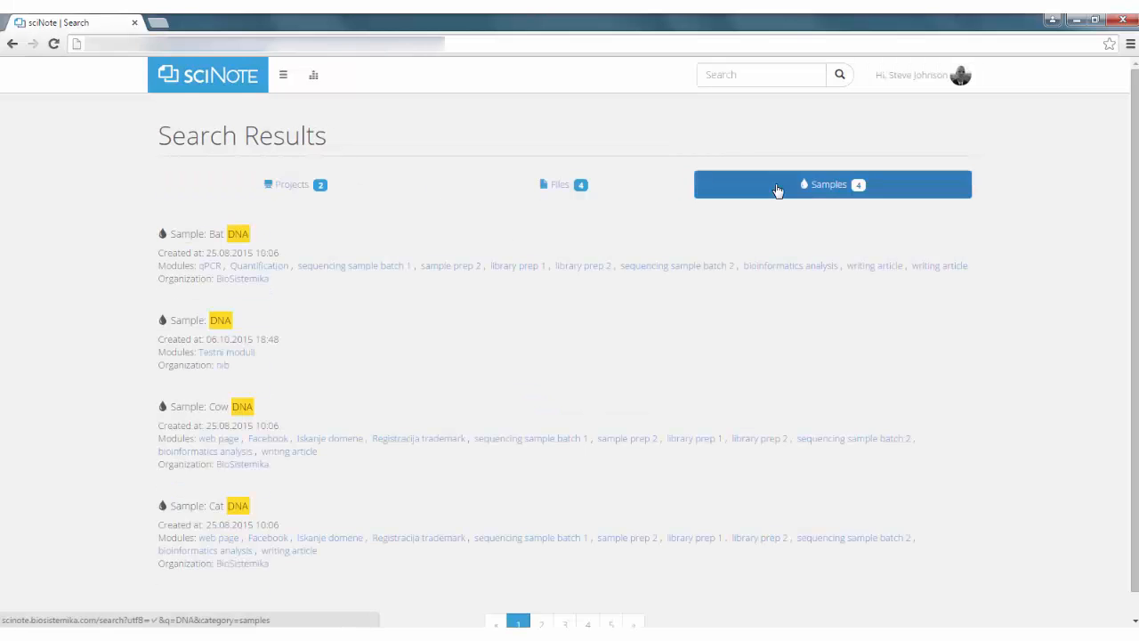